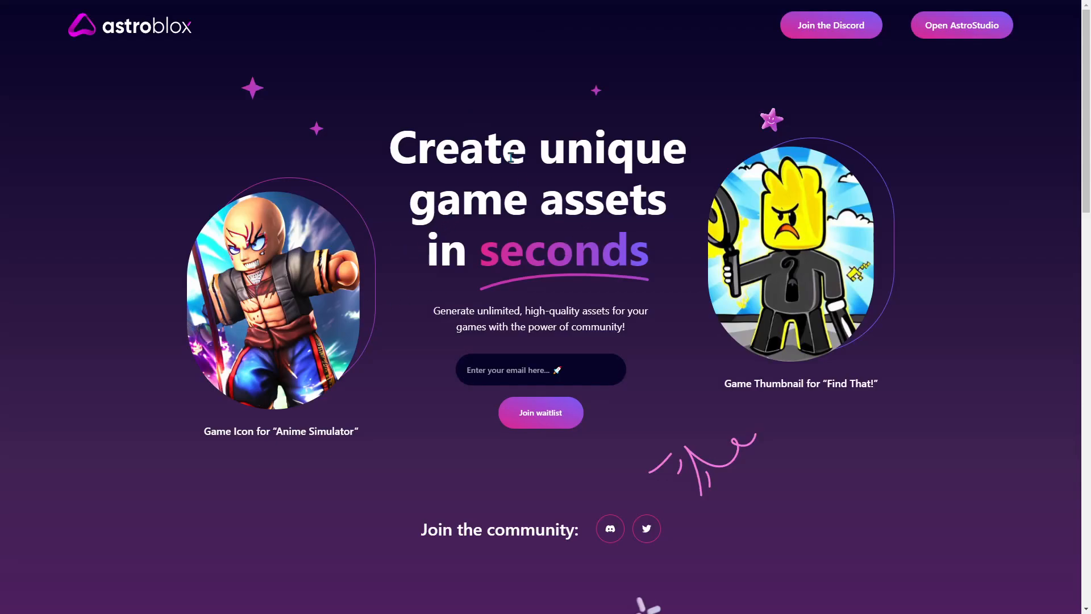
mouse_move(361, 141)
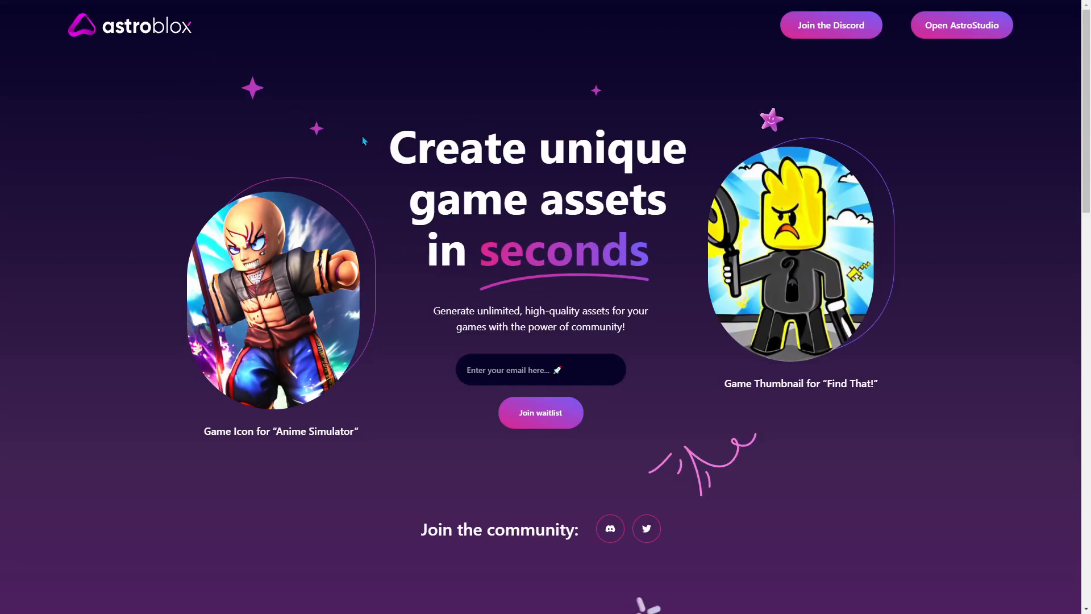
mouse_move(317, 240)
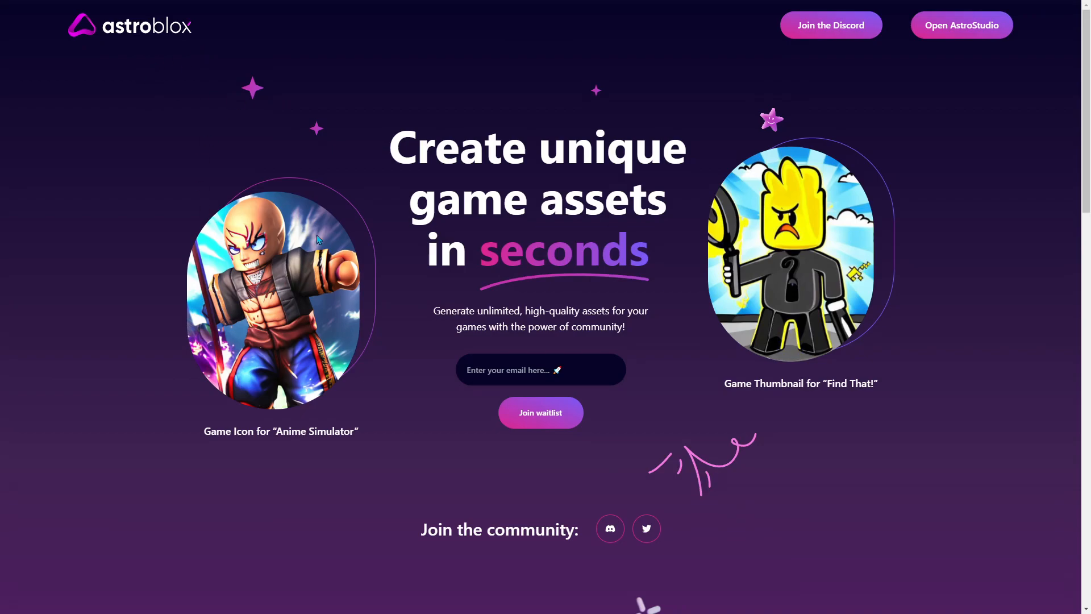
mouse_move(338, 337)
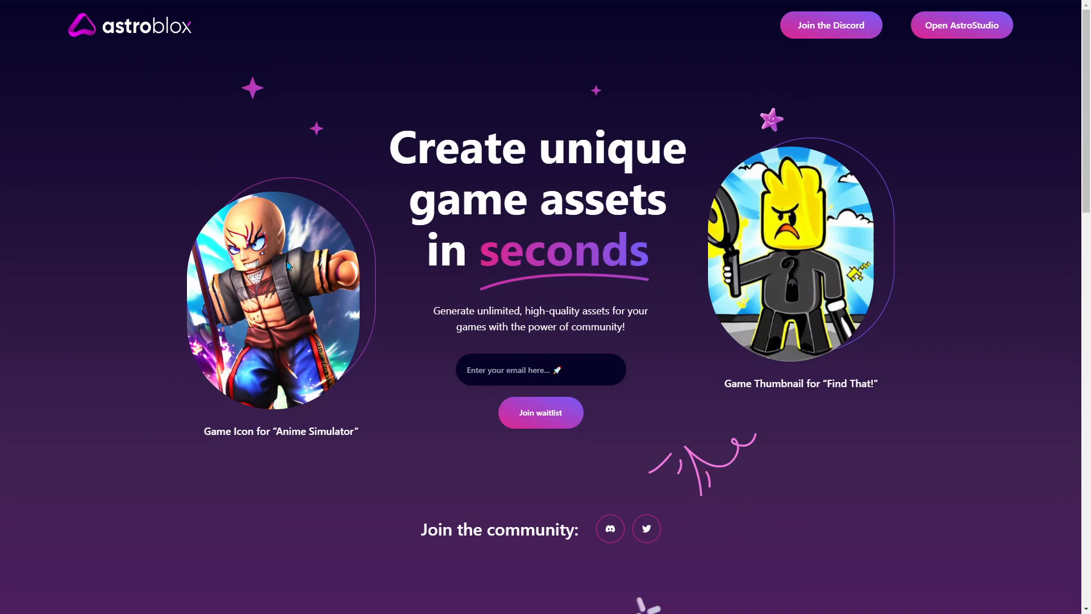
mouse_move(271, 241)
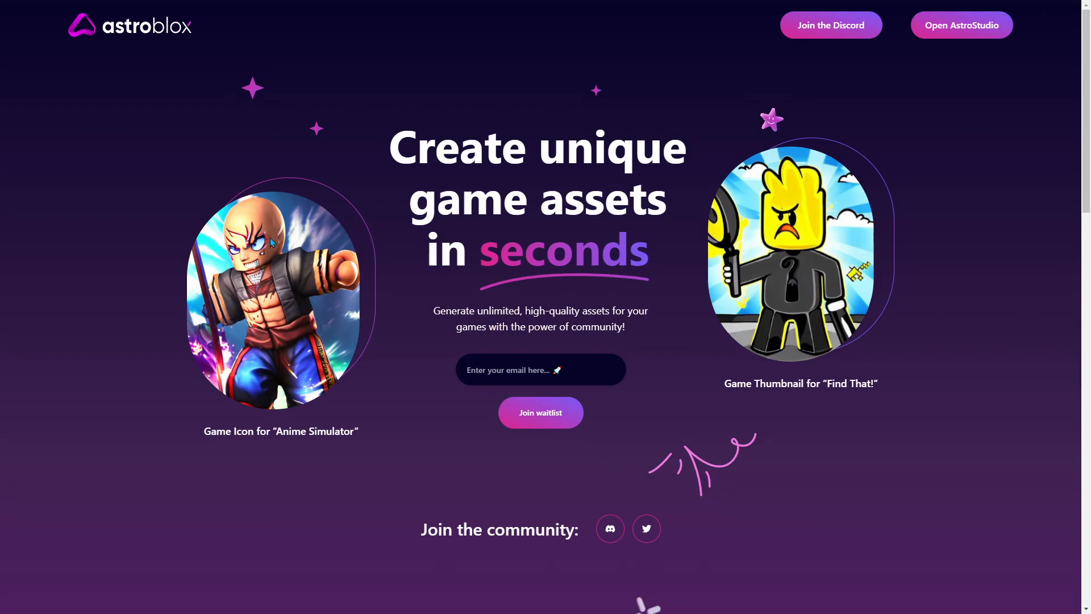
mouse_move(564, 284)
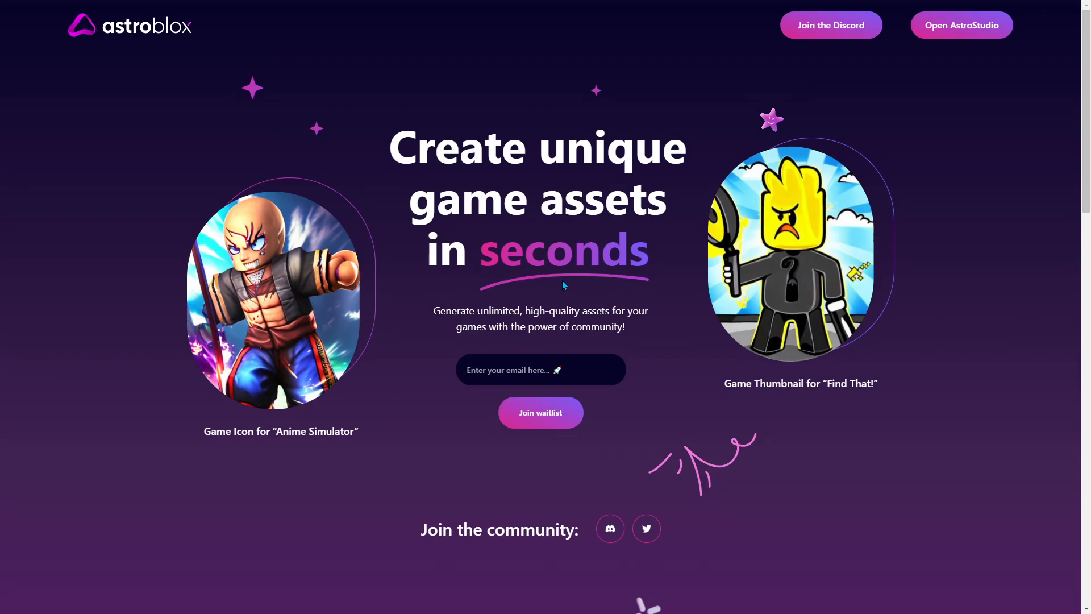
mouse_move(413, 316)
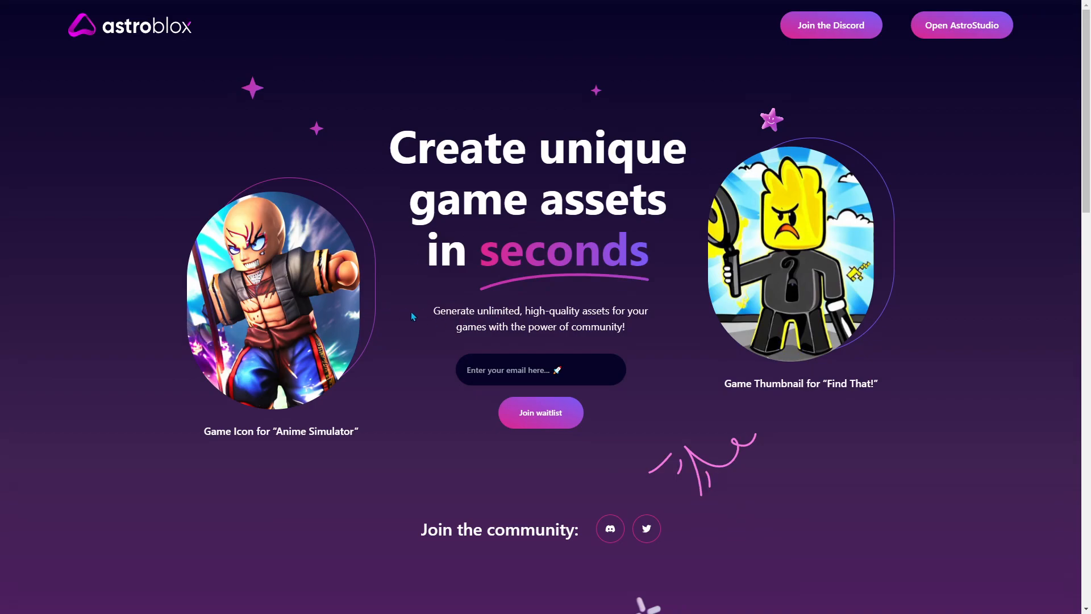
mouse_move(492, 330)
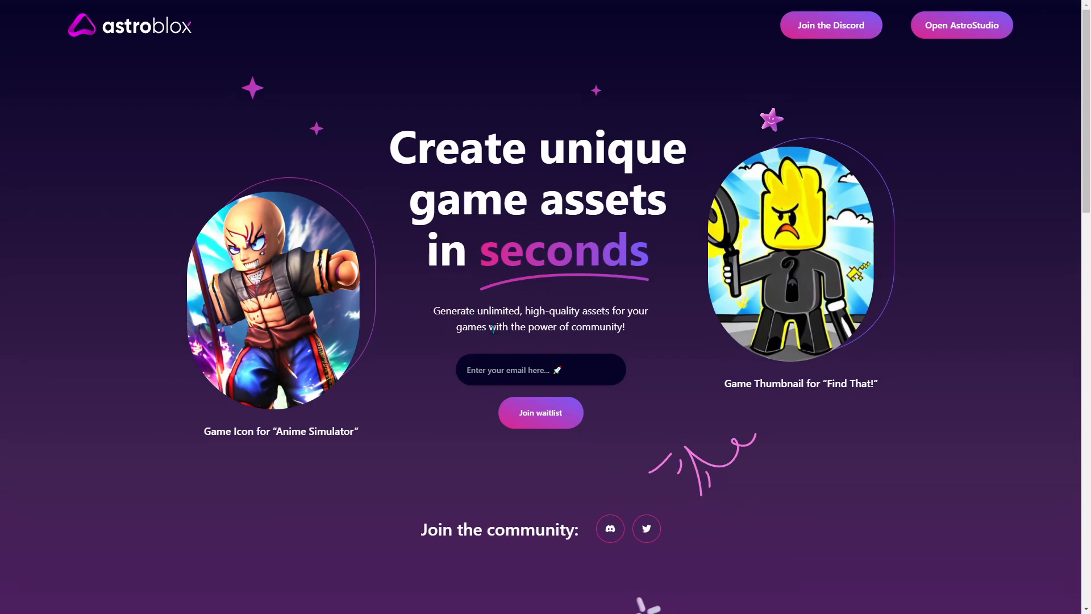
mouse_move(718, 144)
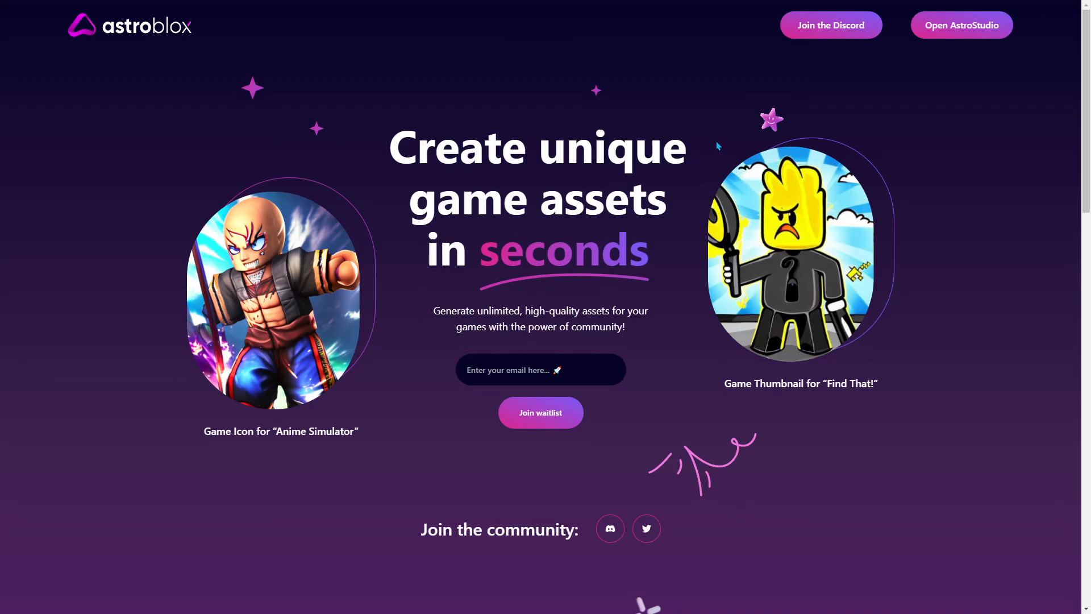
mouse_move(930, 82)
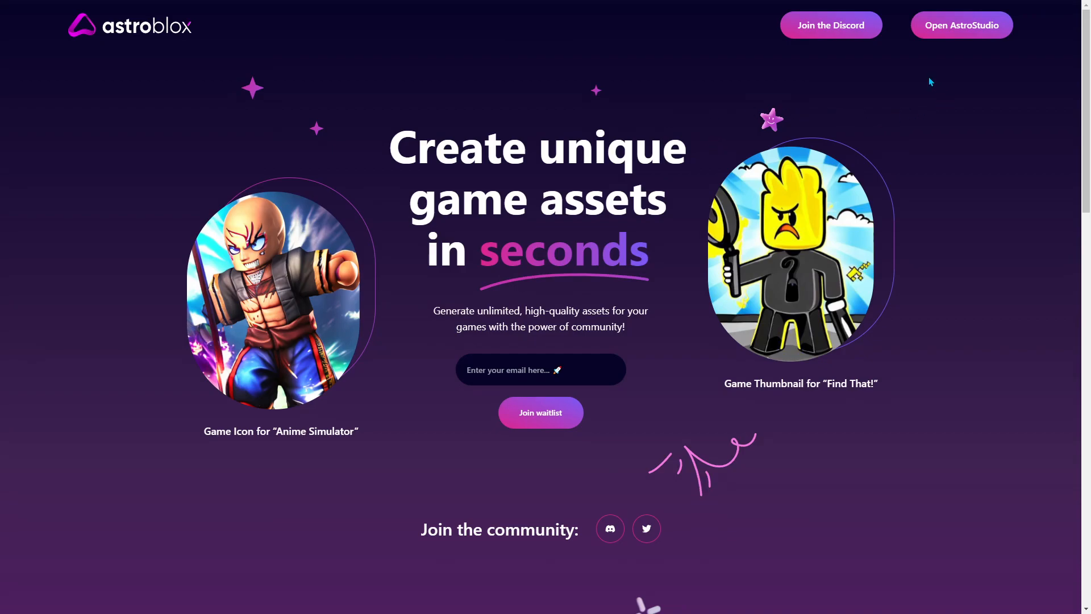
mouse_move(944, 63)
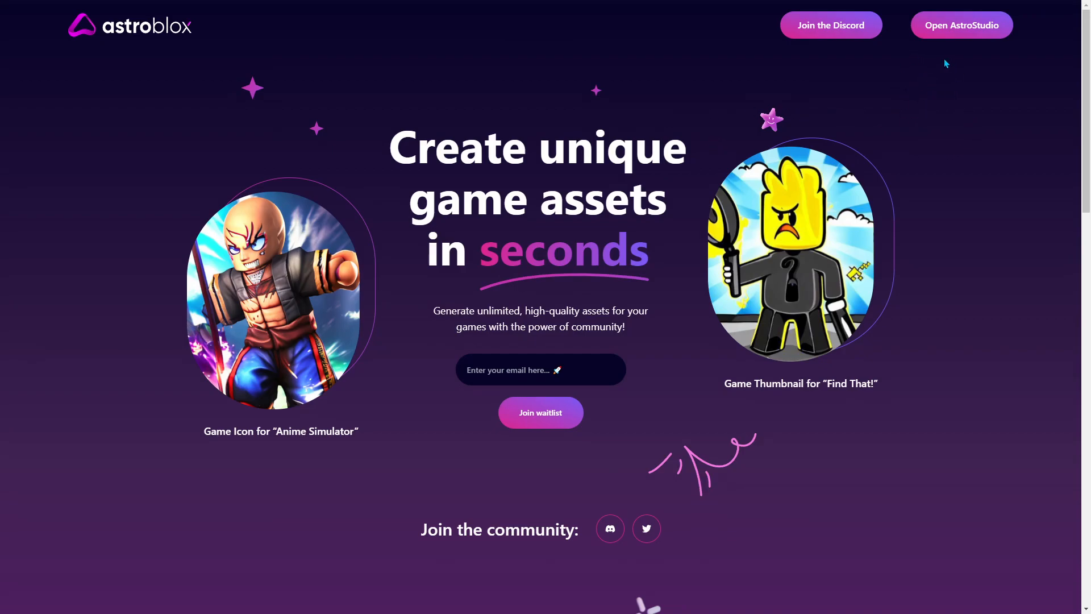
mouse_move(974, 35)
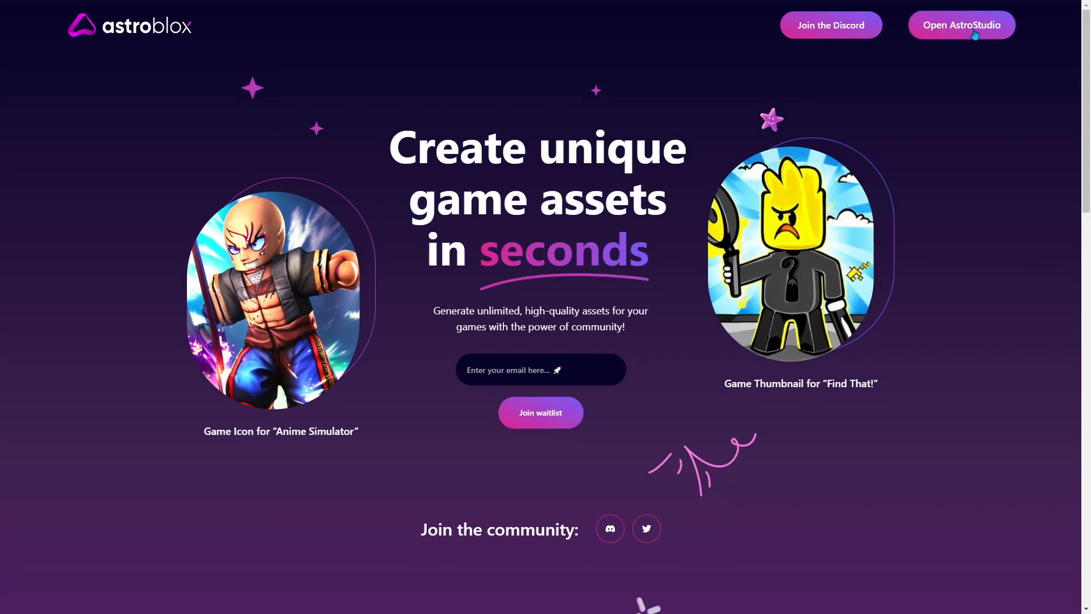
Load the AstroStudio 'Welcome back' sign-in page asking for email and password.
left_click(961, 25)
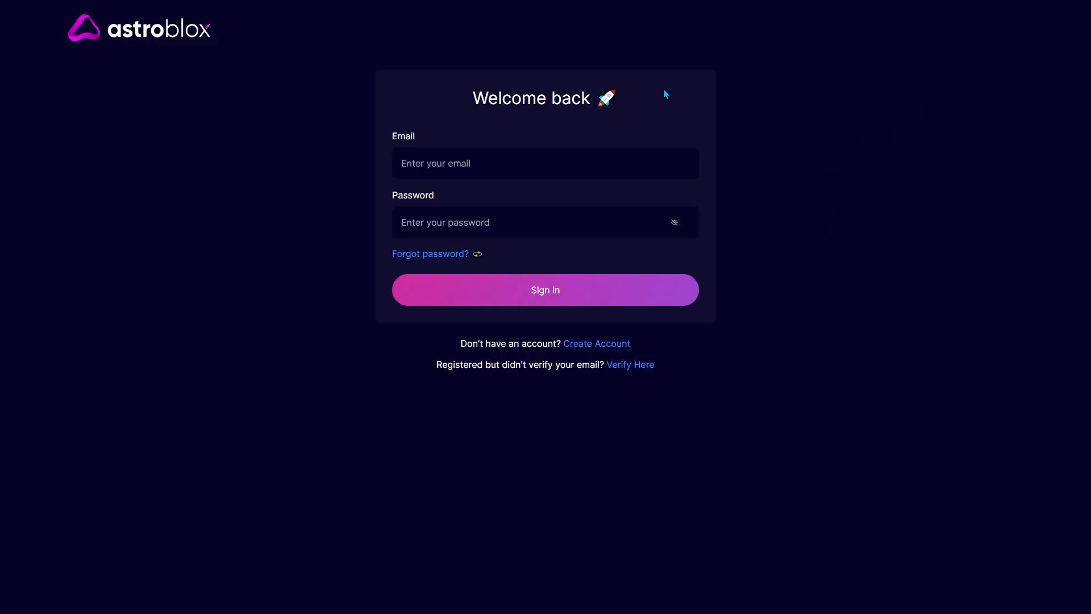
mouse_move(193, 324)
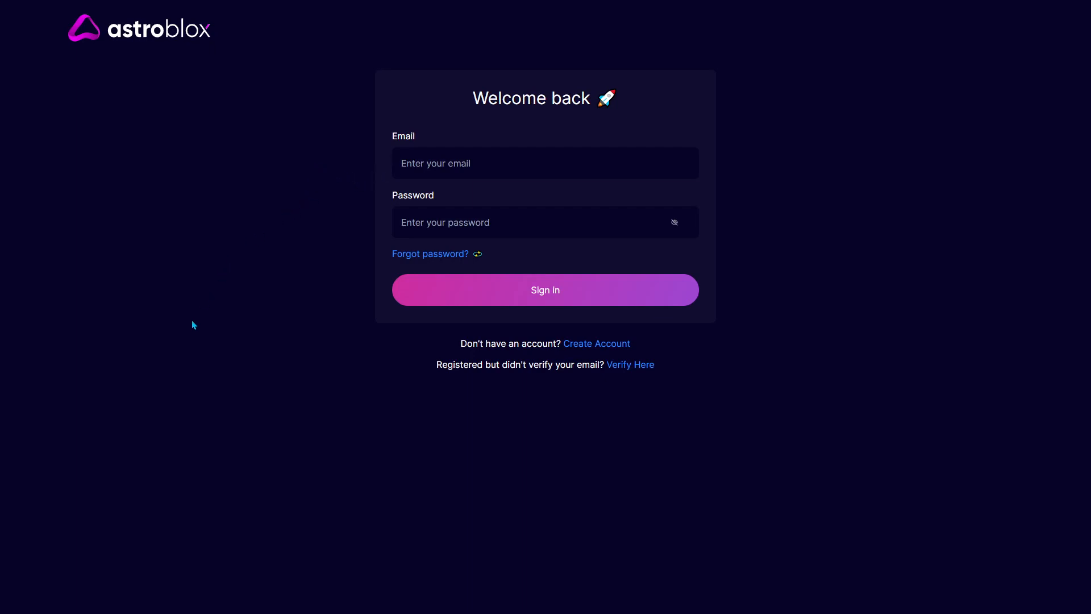
mouse_move(712, 101)
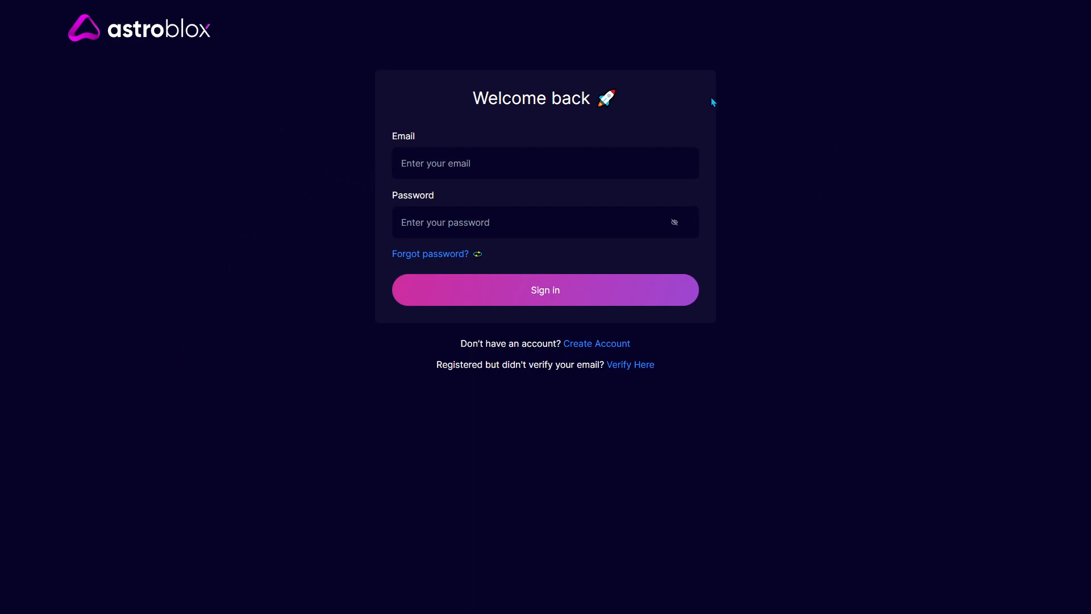
mouse_move(609, 147)
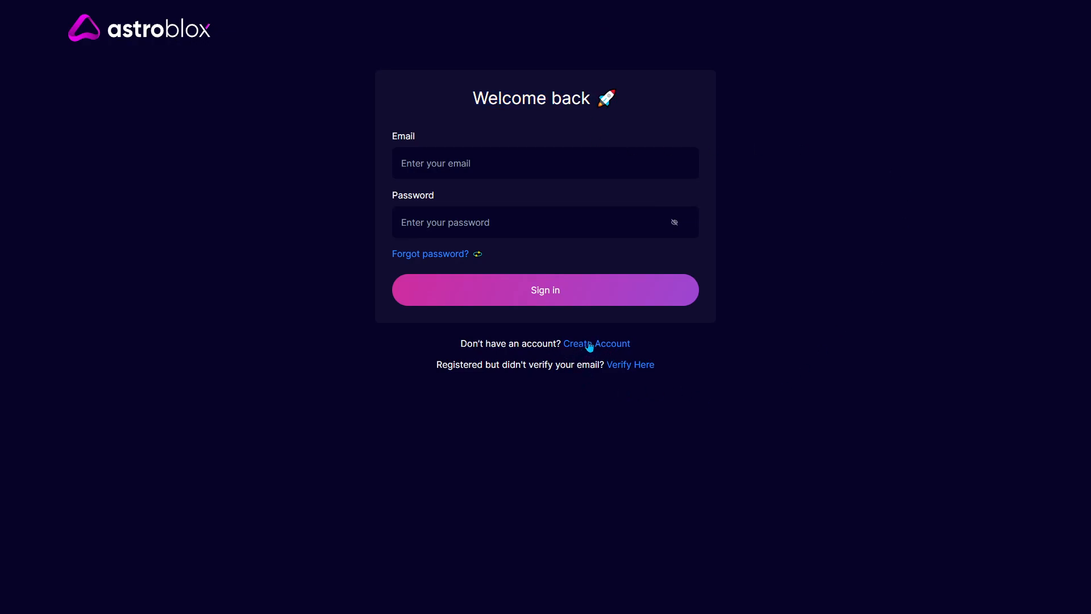
left_click(596, 343)
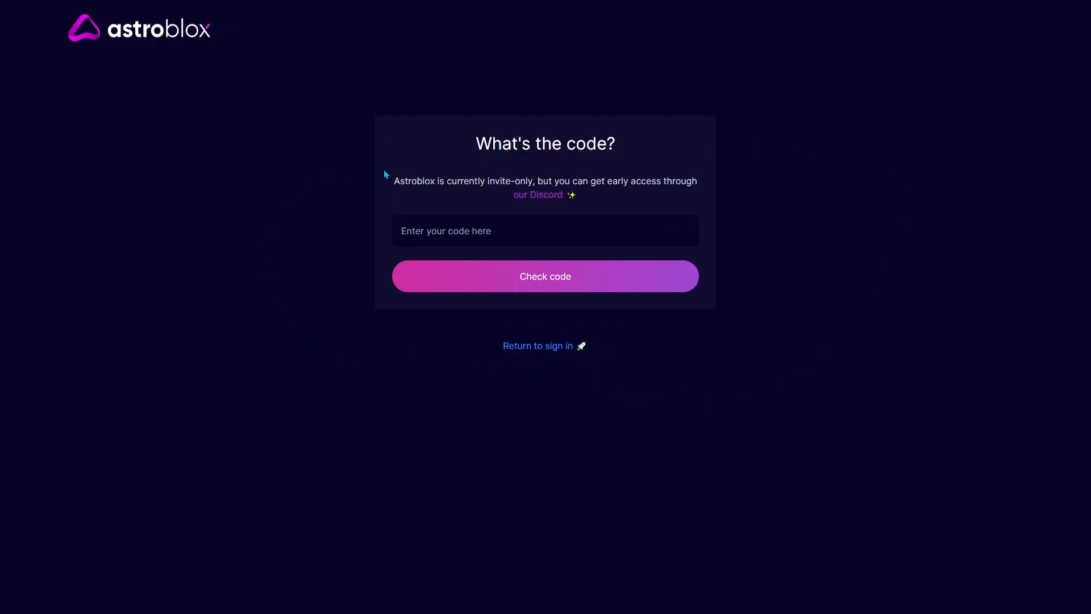
left_click(545, 230)
type("FIRSTWONKAY")
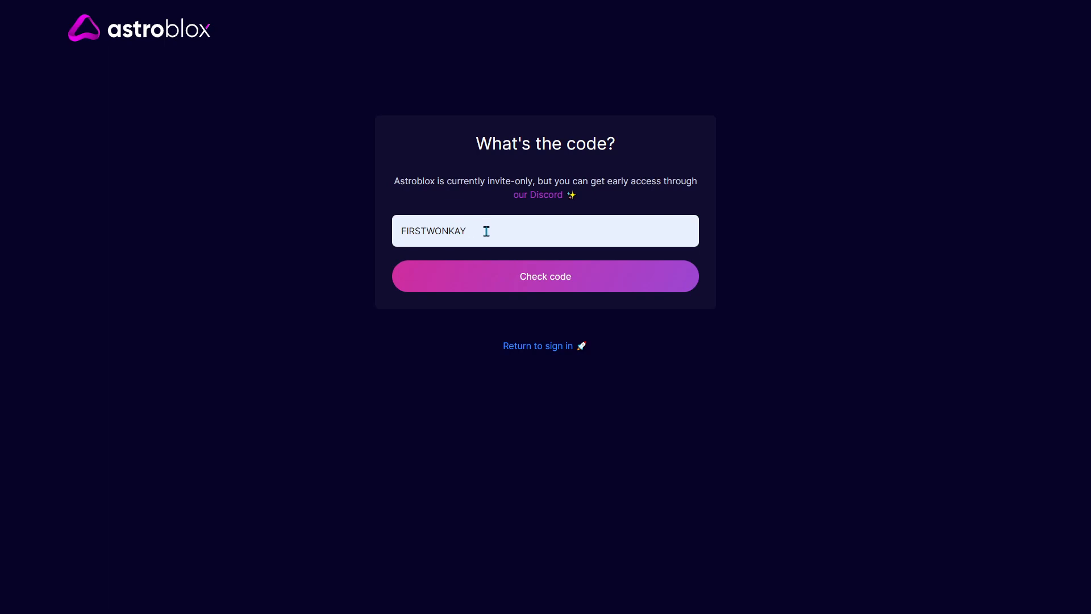
mouse_move(607, 171)
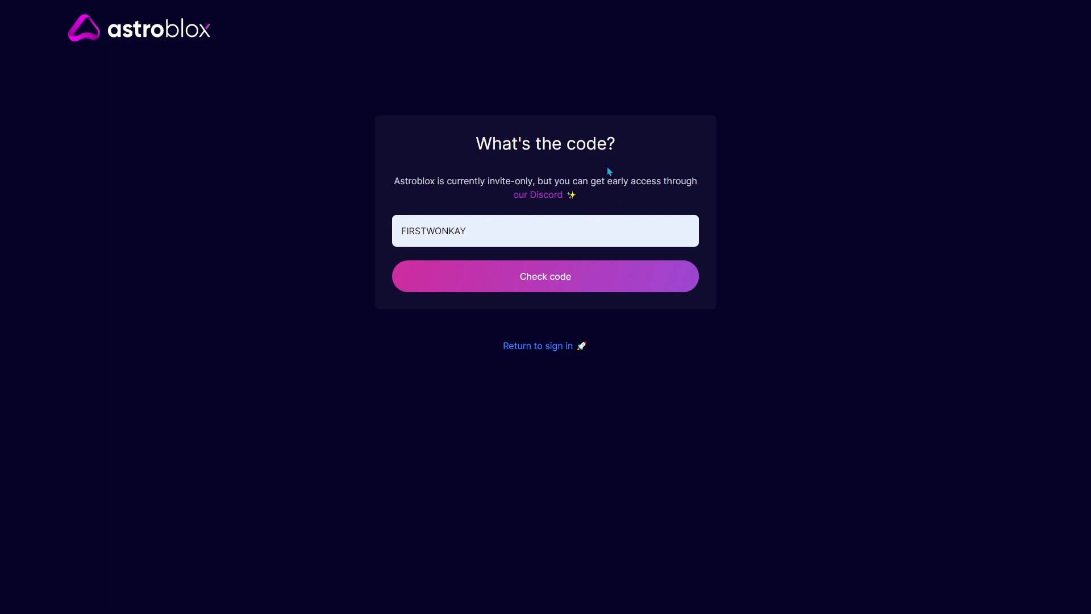
mouse_move(524, 254)
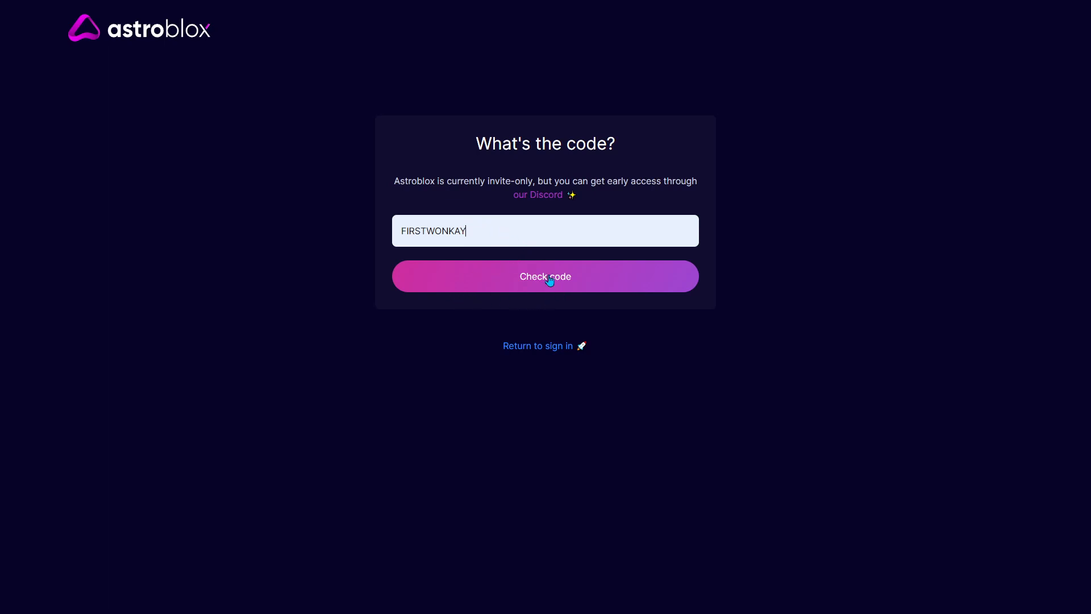
Submit the invite code with Check code so the 'Welcome to Astroblox' registration form appears.
left_click(544, 276)
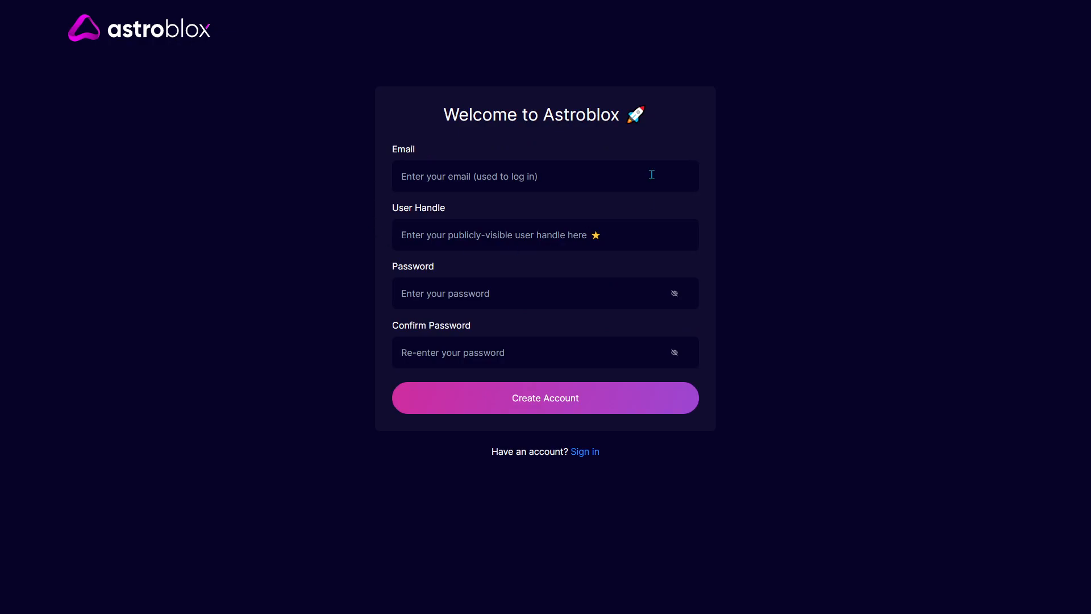
mouse_move(745, 215)
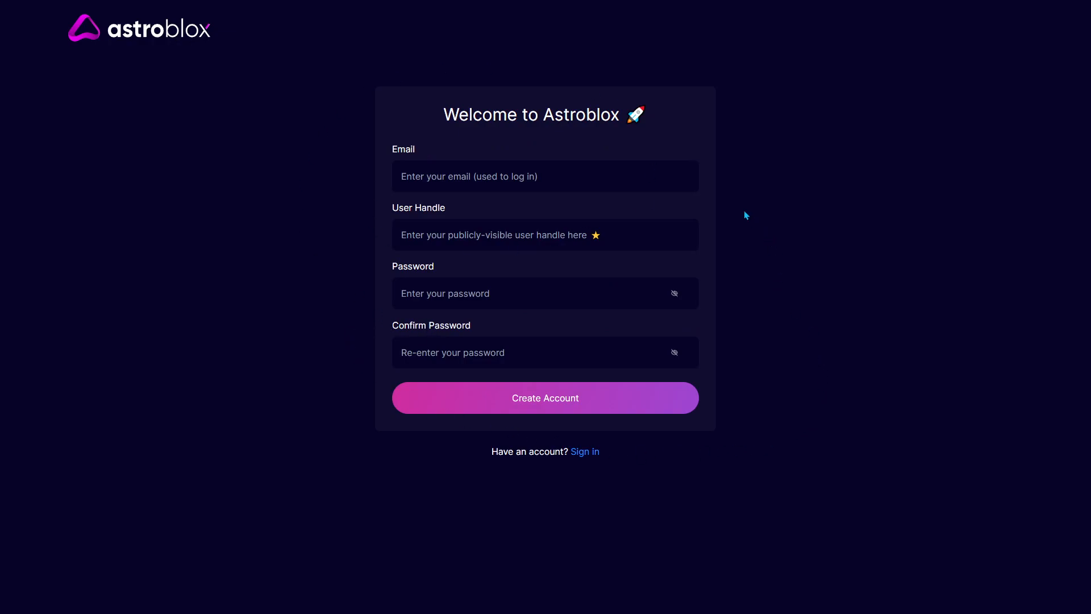